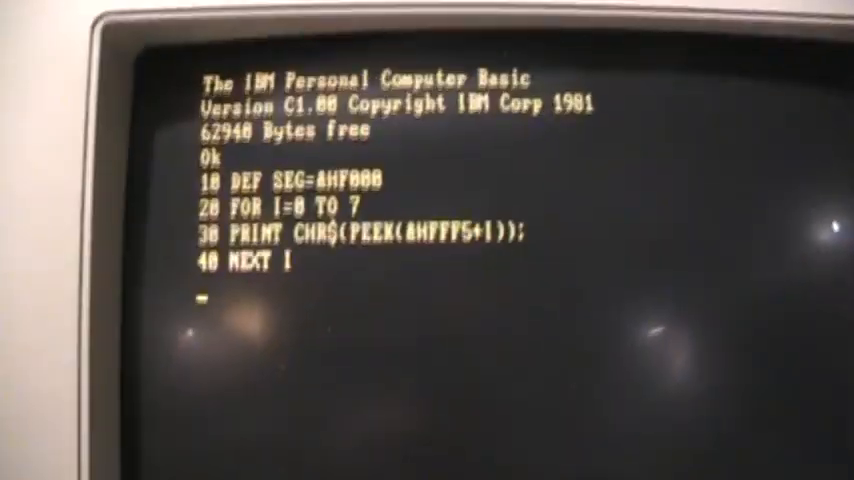
Run the four-line PEEK program so it prints the characters read from ROM memory.
type("run")
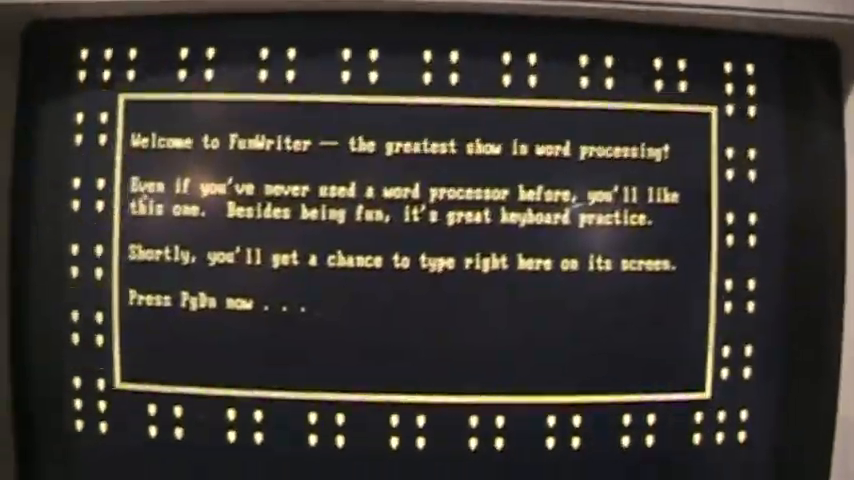
Advance past the FunWriter welcome screen and write the Prince and the Peddler story text.
key("pagedown")
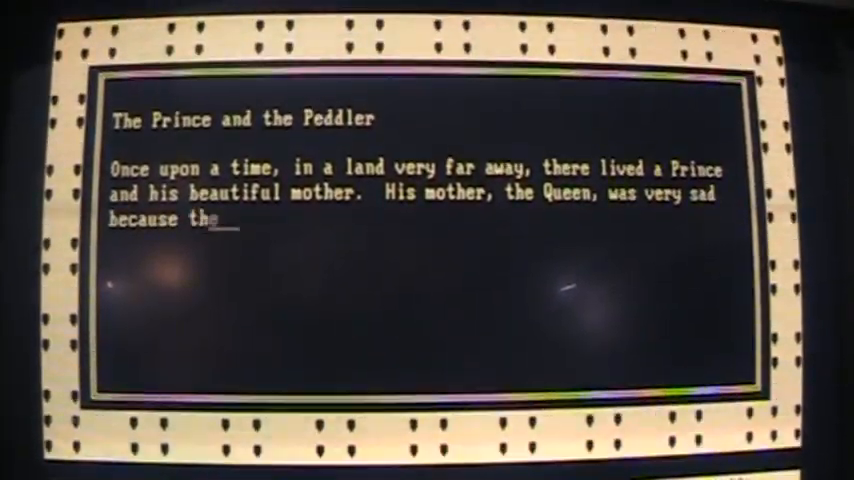
type("Prince had nothing to do and was always in her hair.")
left_click(424, 270)
type("One day a Peddler came to the castle sellin")
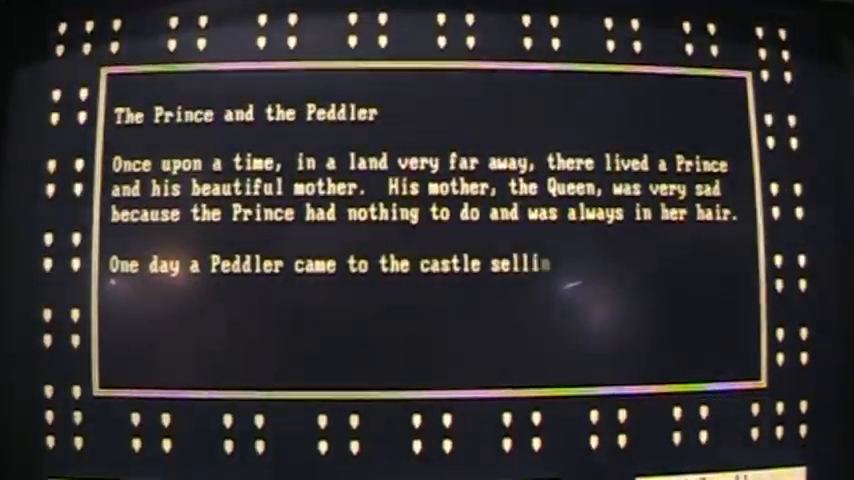
type("IBM Personal Computers.  The Quee")
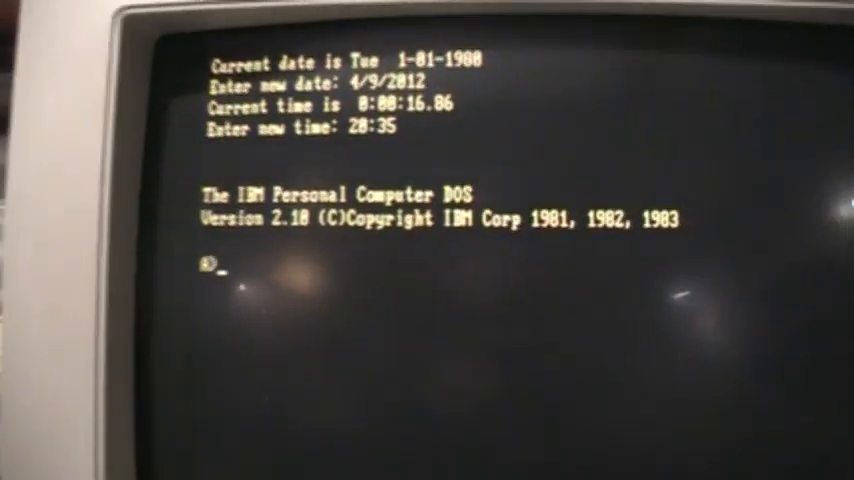
Begin a dir command at the A> prompt after DOS finishes starting.
type("dir/")
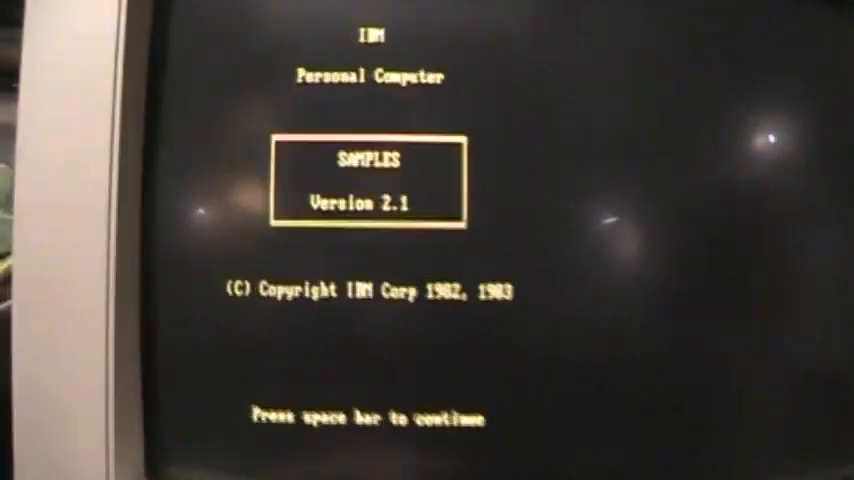
Continue from the SAMPLES title screen to the MUSIC Version 1.10 title.
key("space")
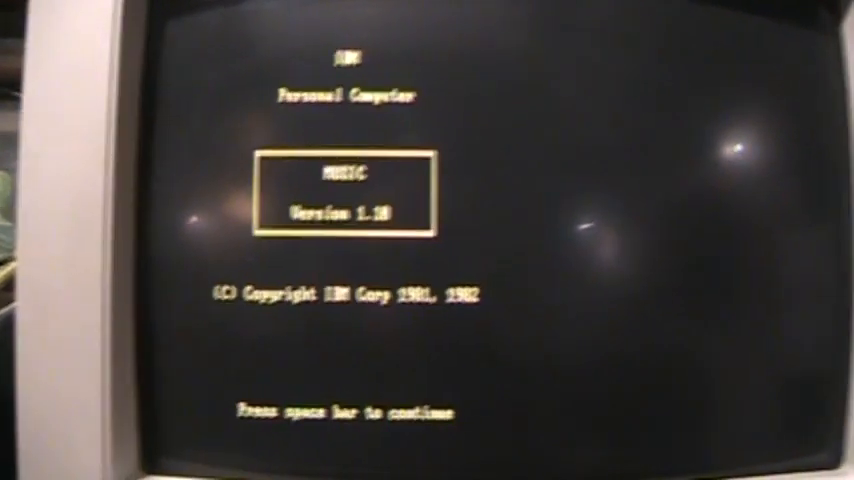
key("space")
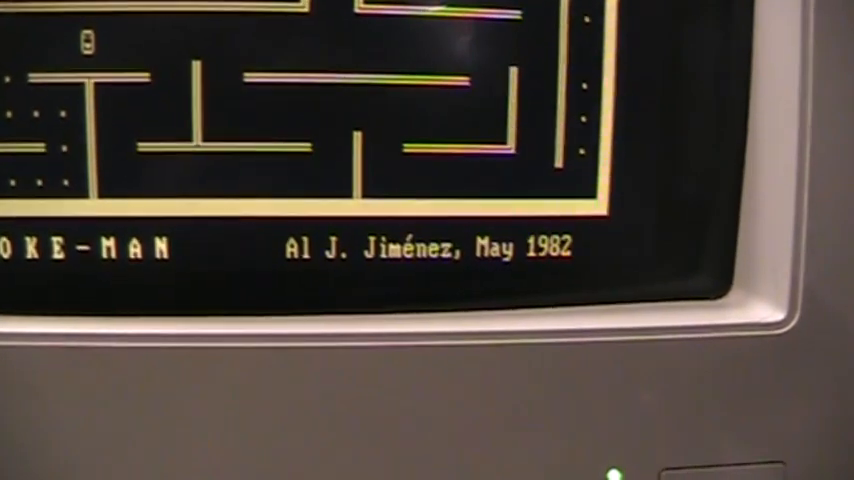
Start the Nyet falling-blocks game and drop a piece to the bottom of the well.
key("enter")
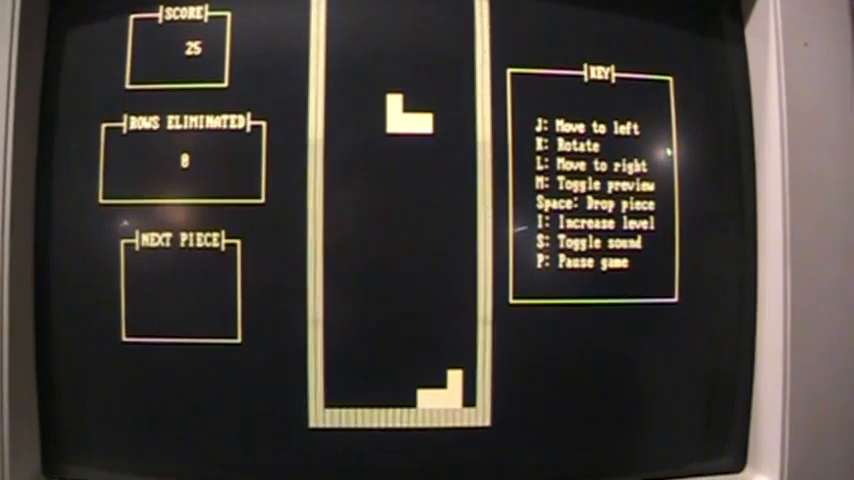
key("space")
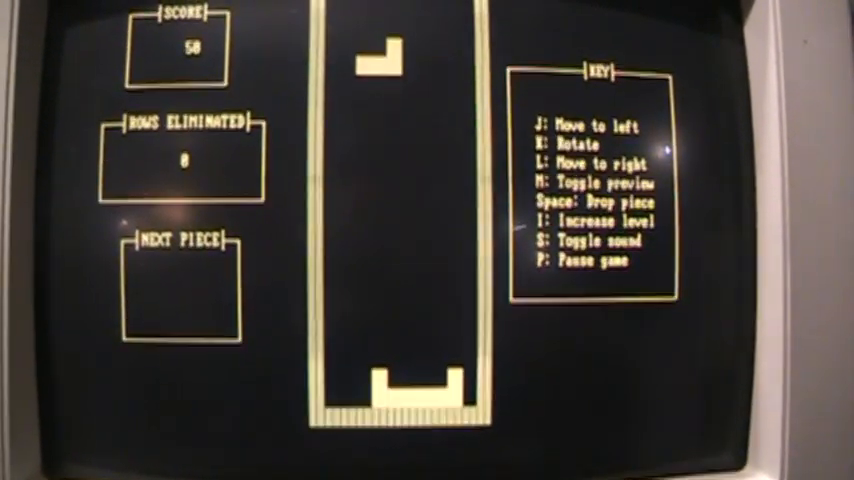